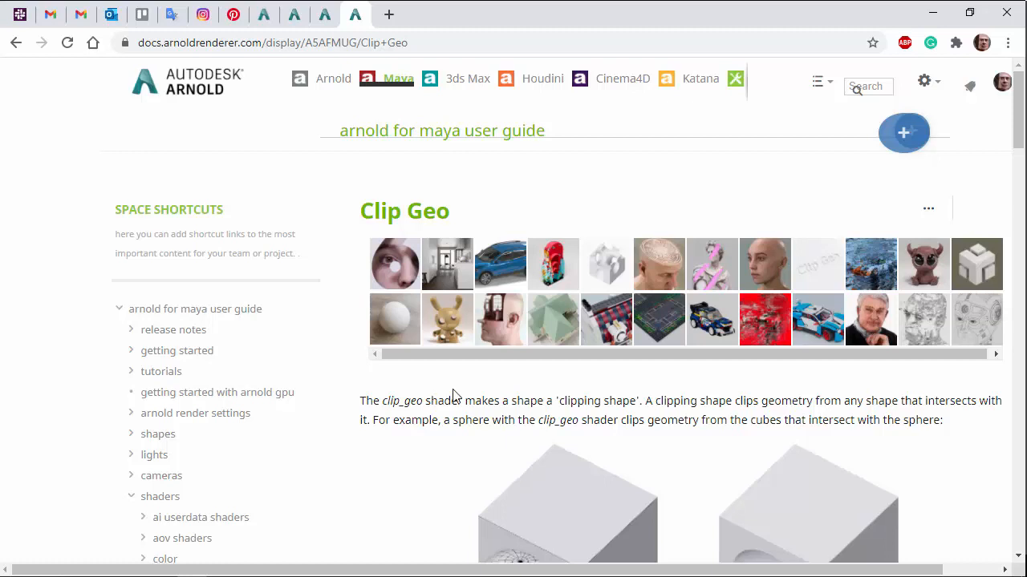
{"action": "mouse_move", "coordinate": [472, 391]}
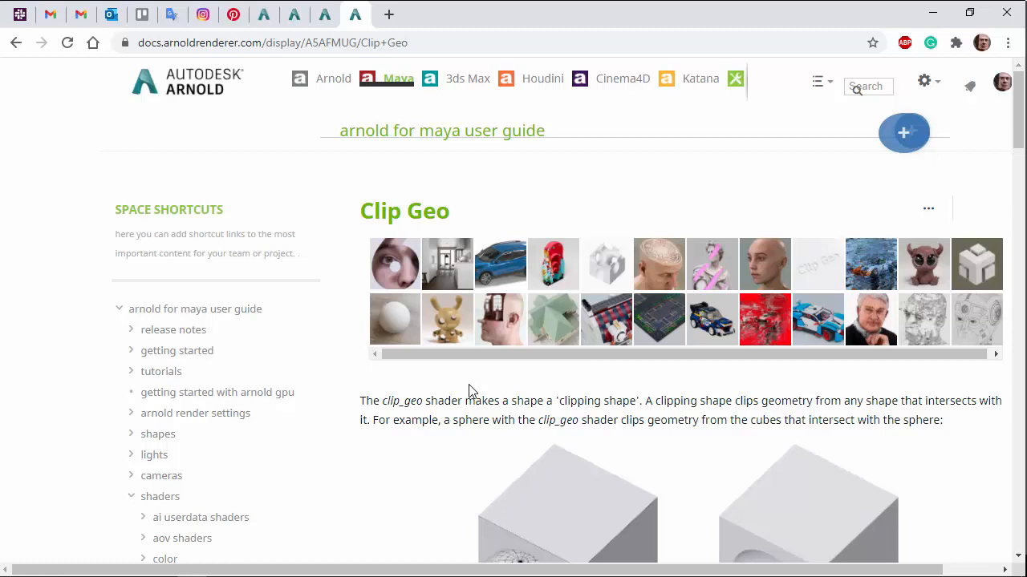
{"action": "mouse_move", "coordinate": [425, 417]}
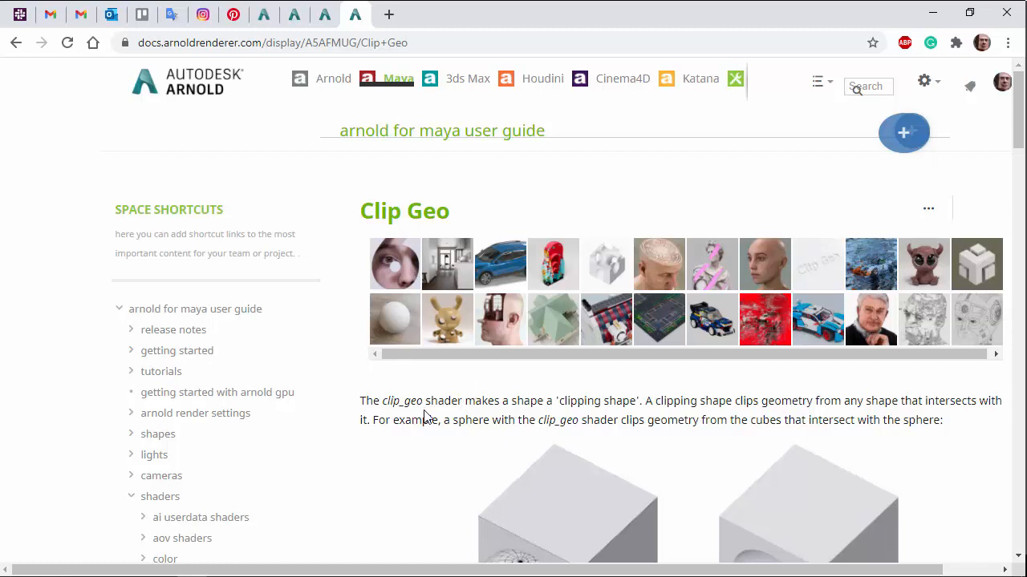
Step: Review the clip_geo shader notes, then assign a new material to pCube1 via the marking menu
{"action": "left_click_drag", "start_coordinate": [430, 401], "coordinate": [667, 401]}
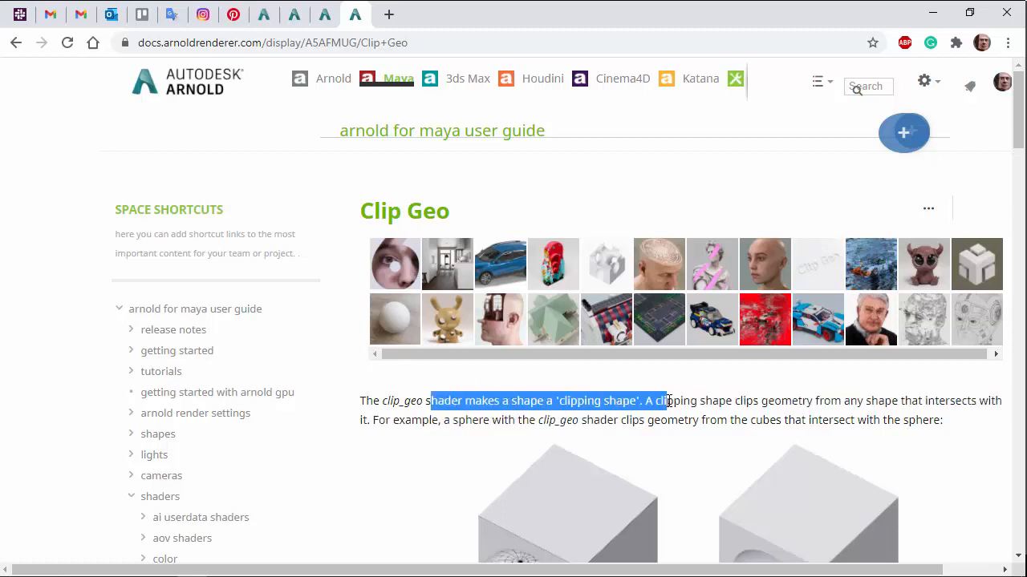
{"action": "left_click_drag", "start_coordinate": [670, 401], "coordinate": [898, 401]}
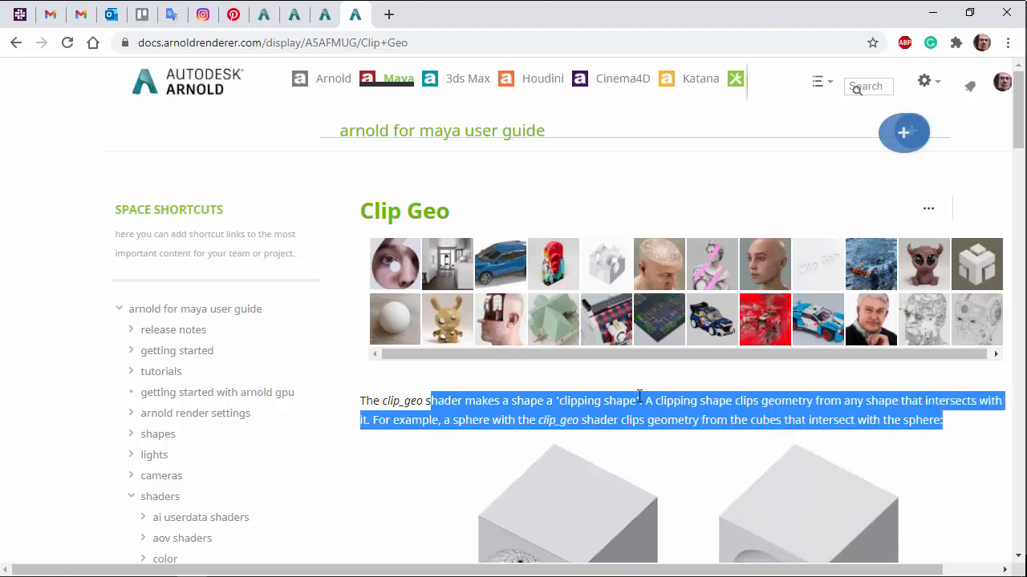
{"action": "scroll", "scroll_direction": "down", "scroll_amount": 3}
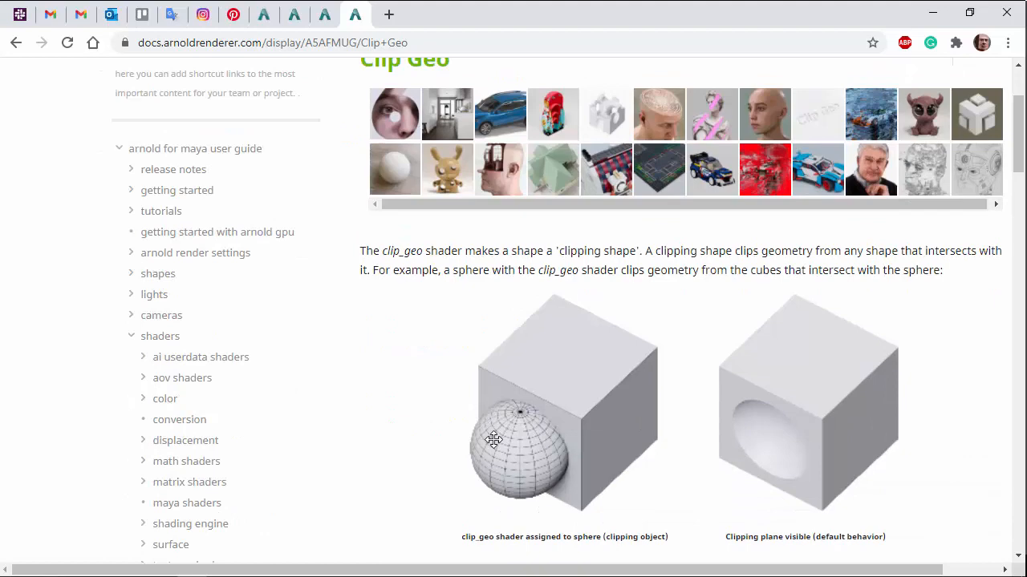
{"action": "scroll", "scroll_direction": "down", "scroll_amount": 3}
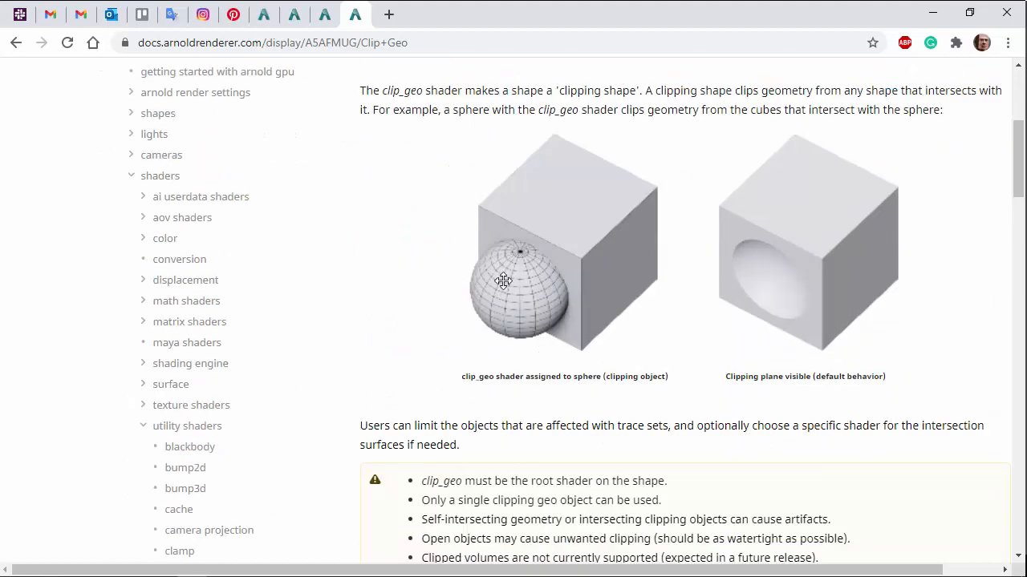
{"action": "mouse_move", "coordinate": [773, 292]}
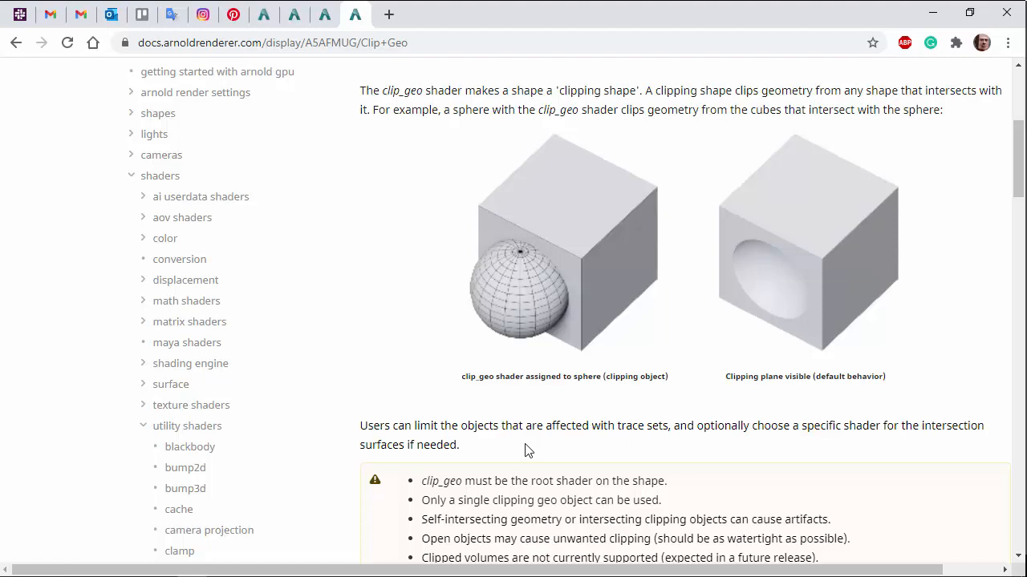
{"action": "scroll", "scroll_direction": "down", "scroll_amount": 3}
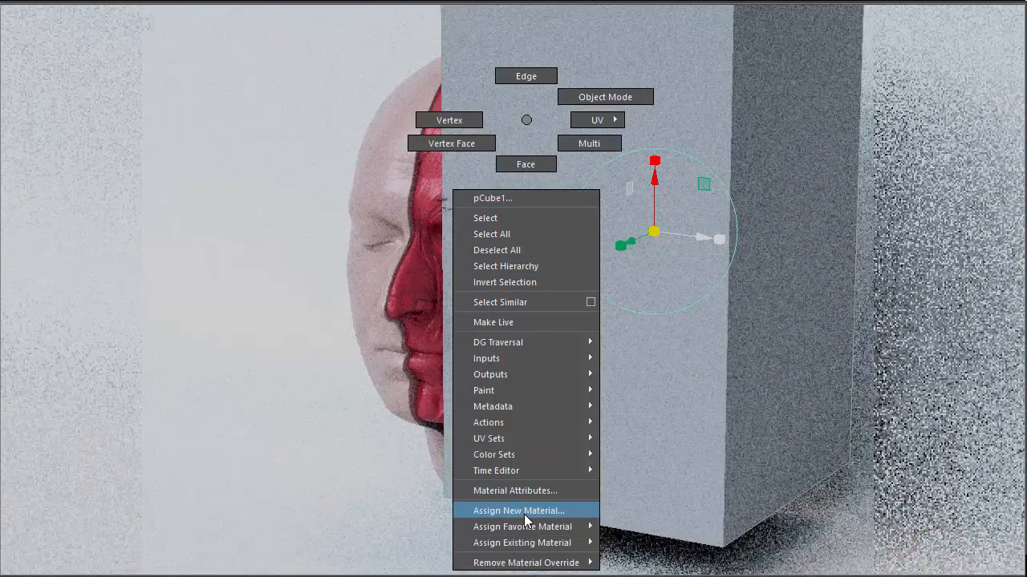
{"action": "left_click", "coordinate": [518, 510]}
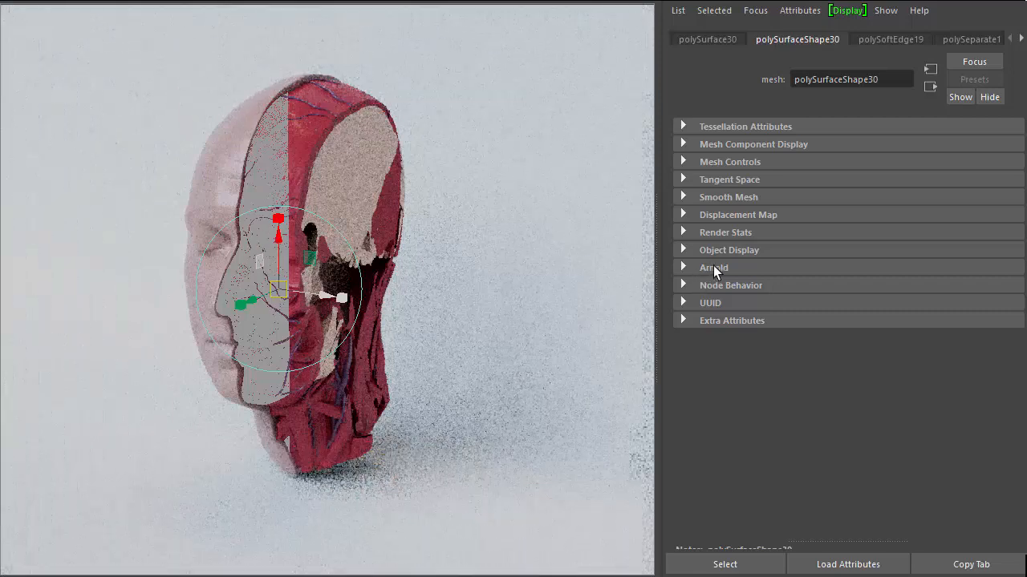
Step: Enter 'keep' in polySurfaceShape30's Arnold Trace Sets and in aiClipGeo3's Trace Set
{"action": "left_click", "coordinate": [712, 266]}
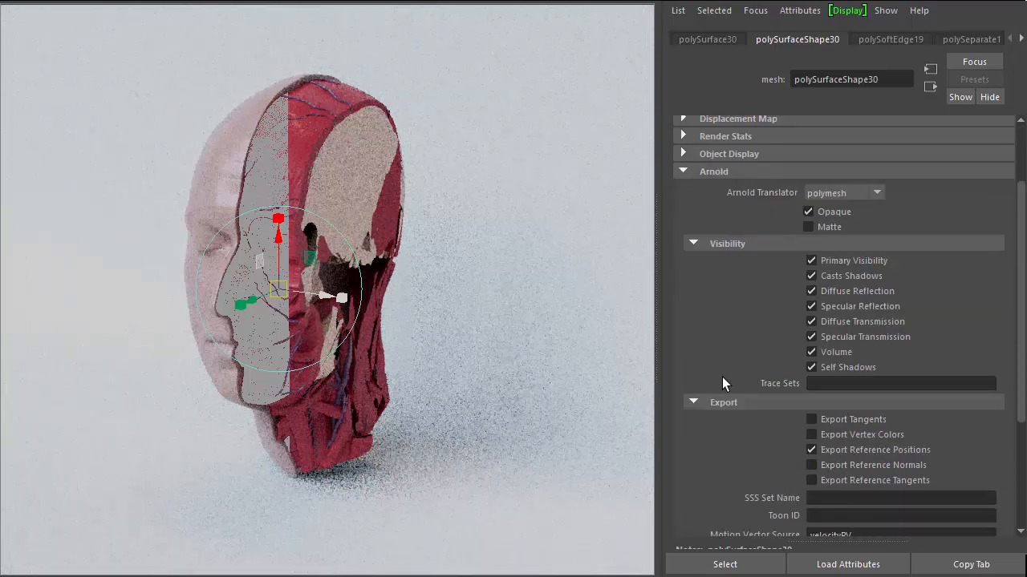
{"action": "type", "text": "m"}
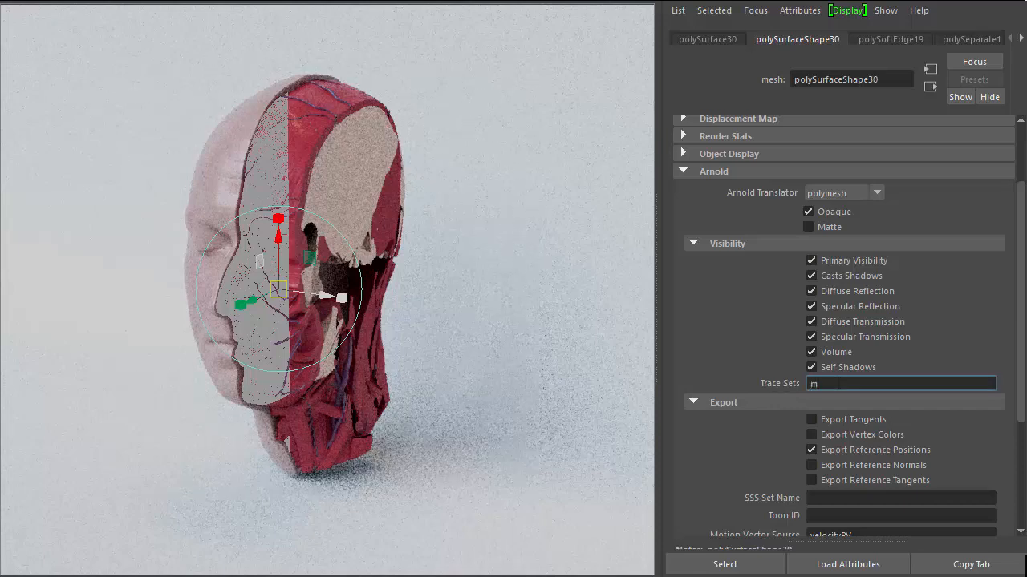
{"action": "type", "text": "keep"}
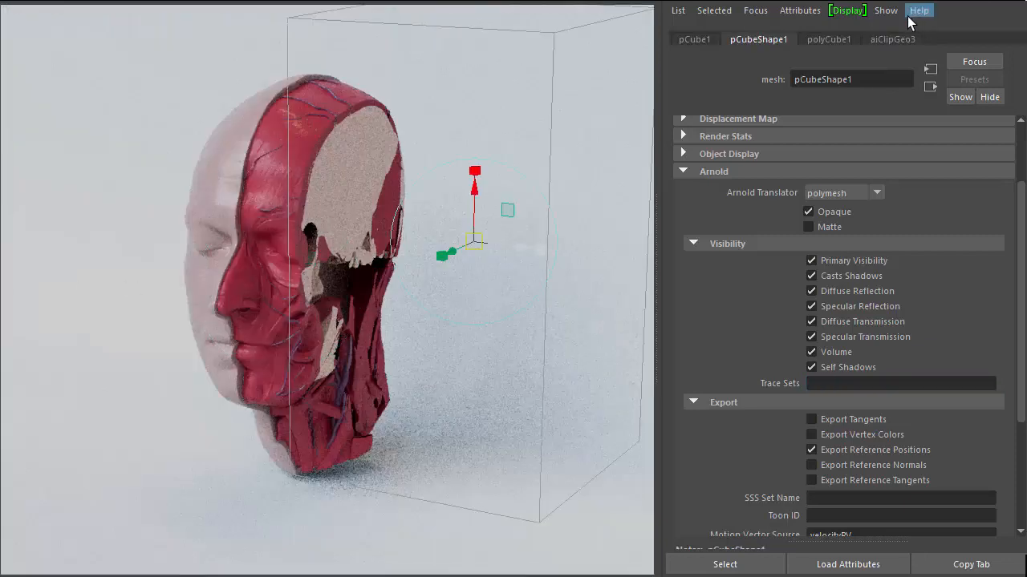
{"action": "left_click", "coordinate": [892, 38]}
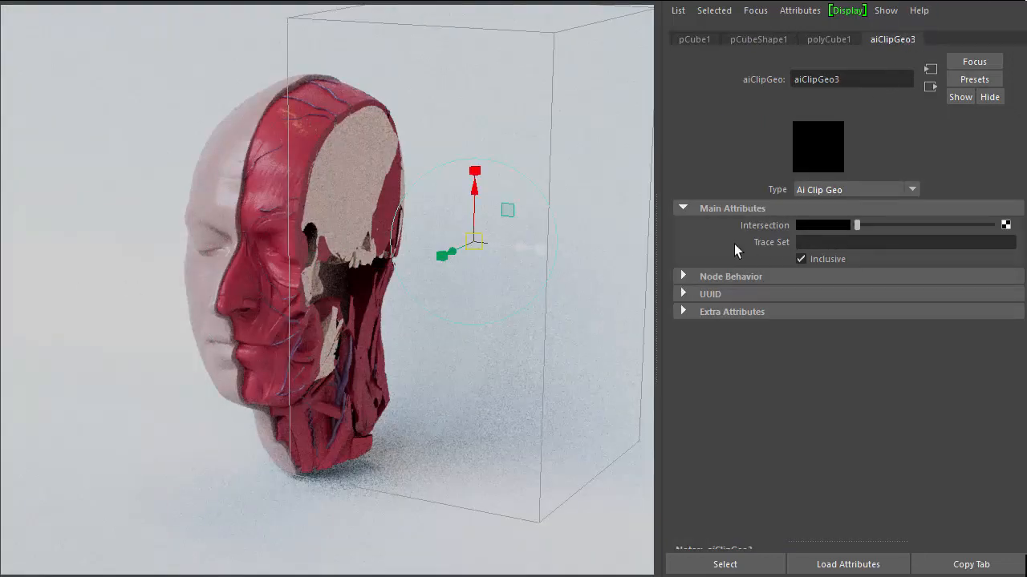
{"action": "type", "text": "keep"}
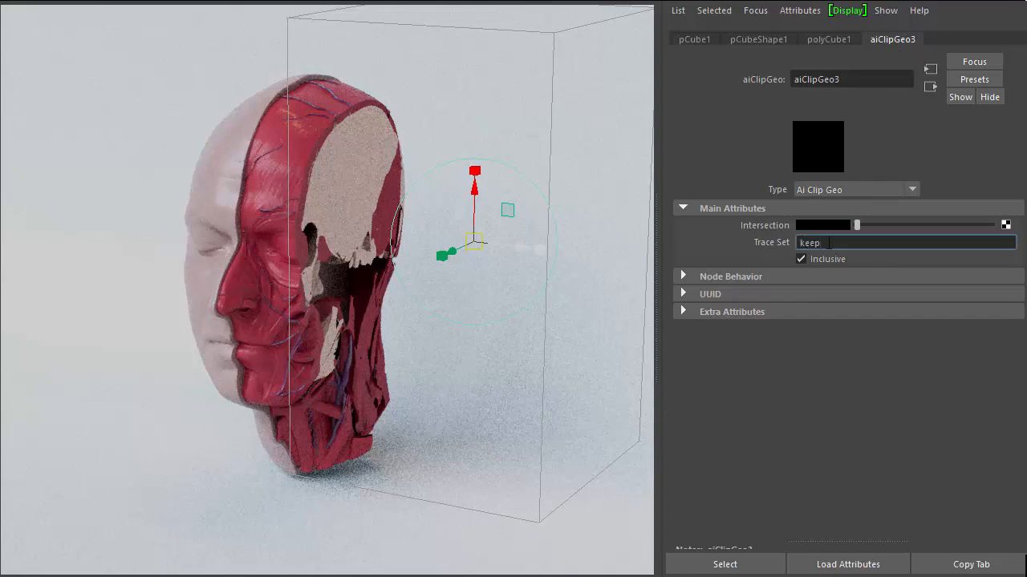